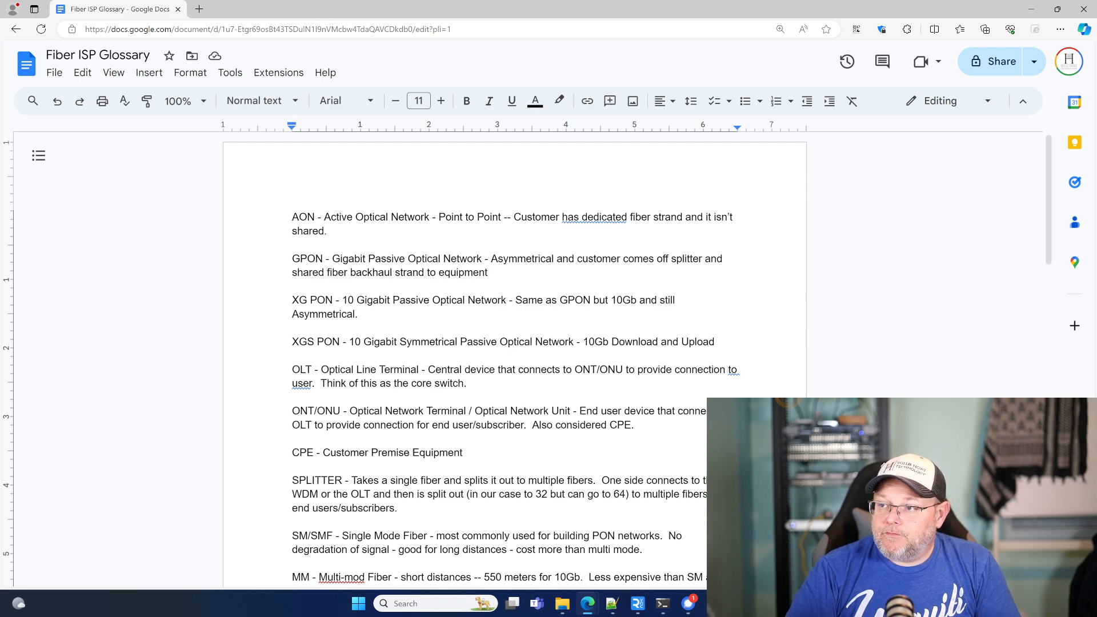
pyautogui.scroll(-3)
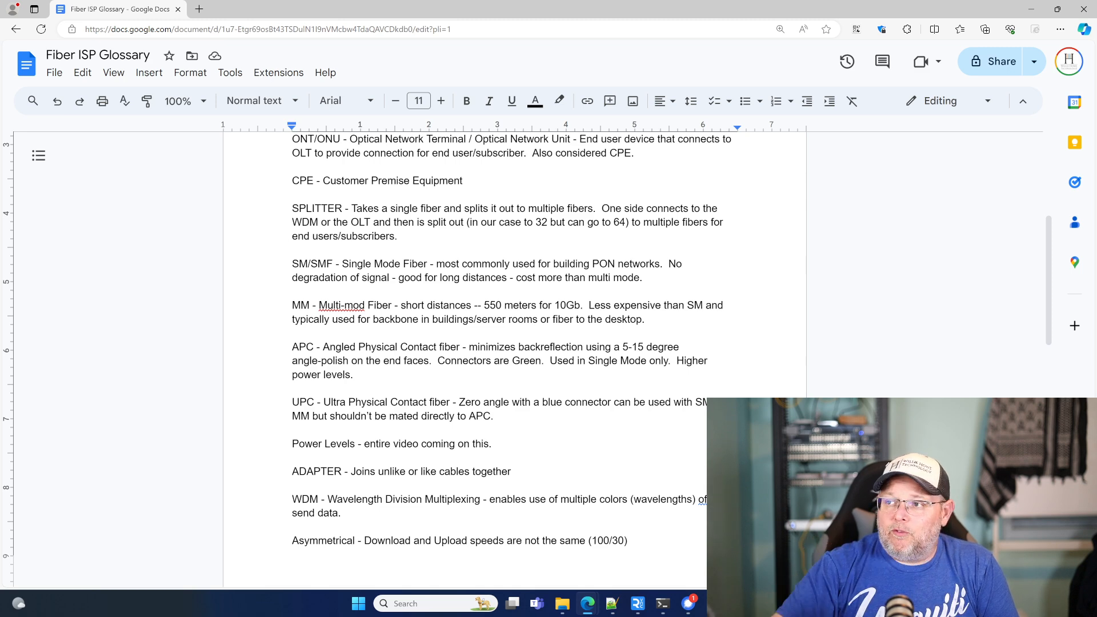
pyautogui.scroll(-3)
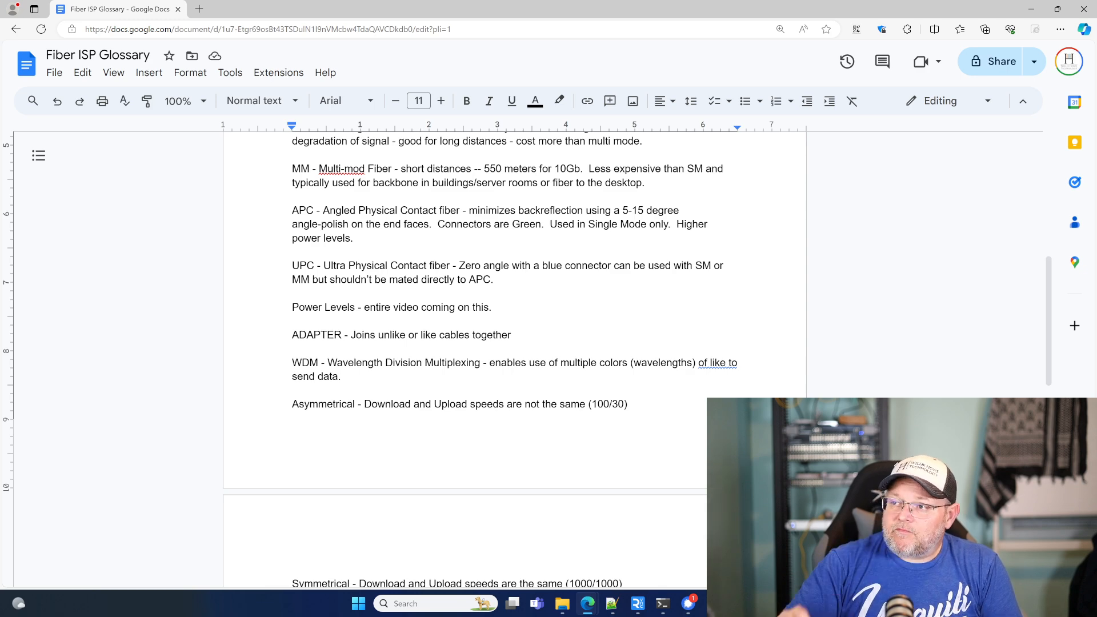
pyautogui.scroll(-3)
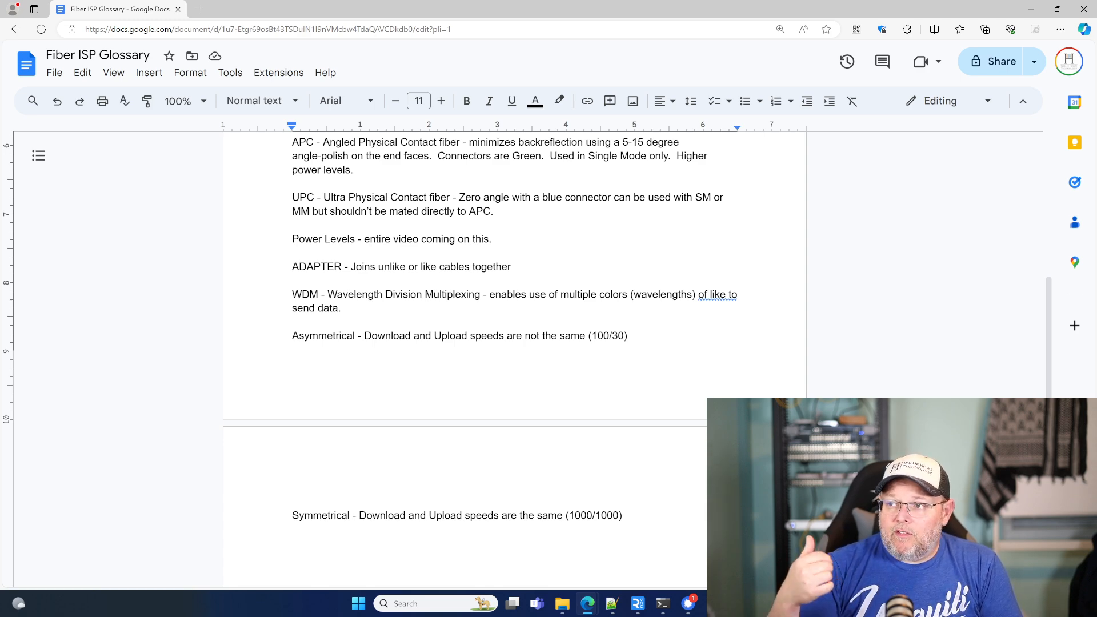
pyautogui.scroll(-3)
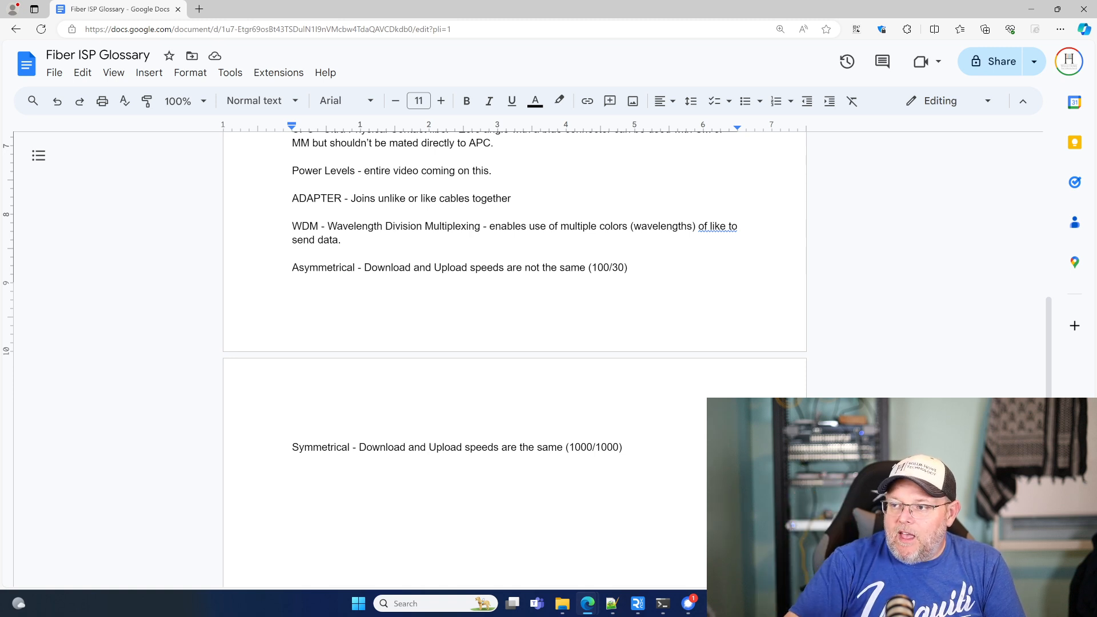
pyautogui.scroll(-3)
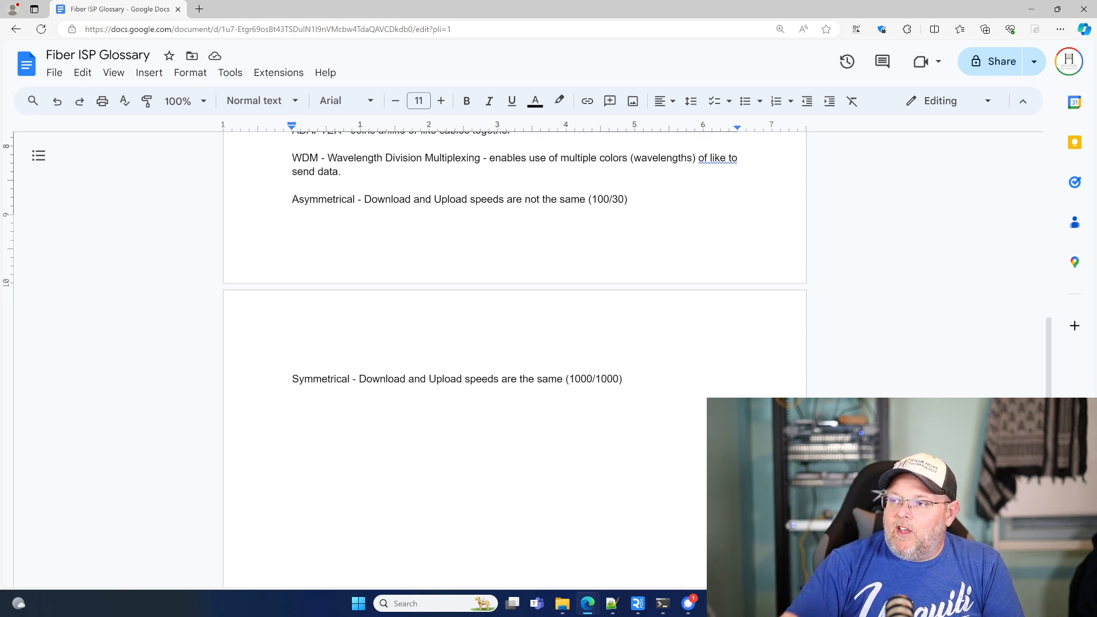